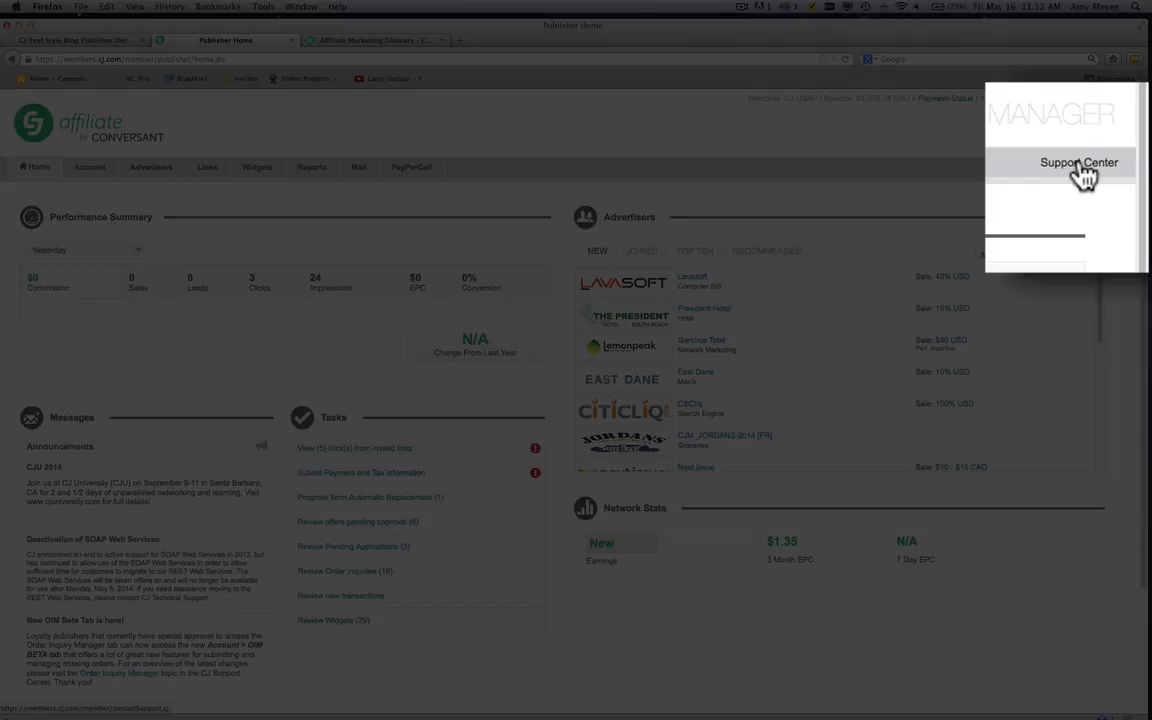
- Search the Support Center for 'epc' and open the 'What is EPC?' article
click(1078, 162)
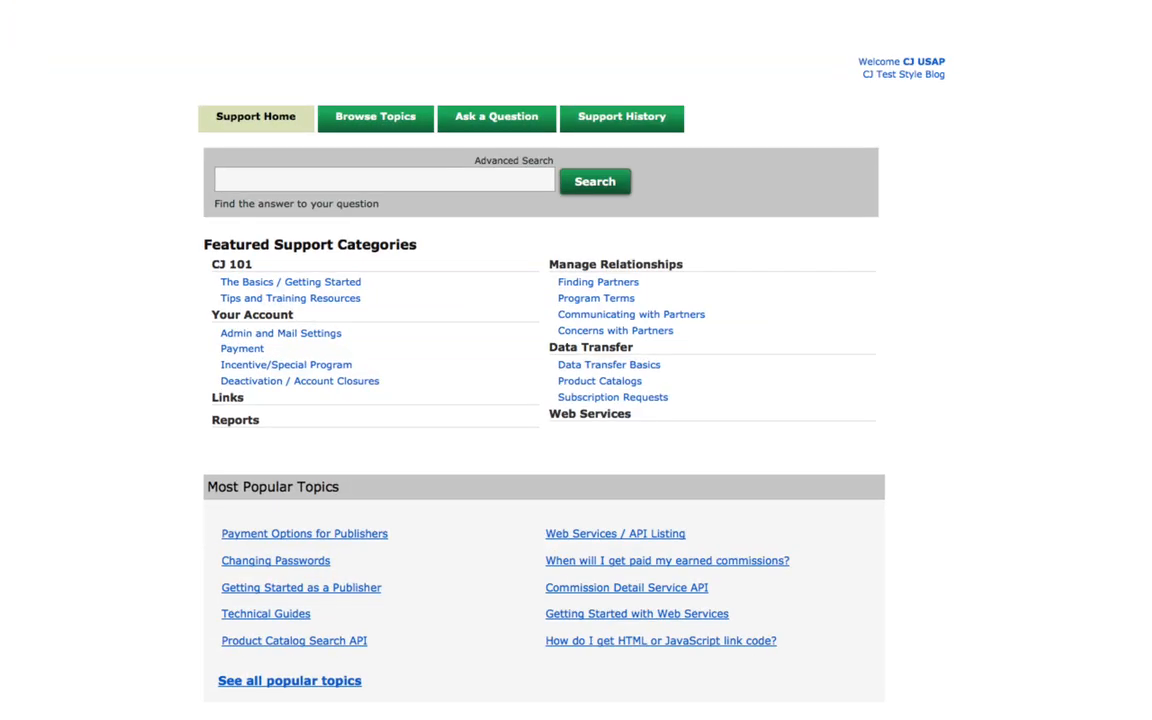
click(595, 181)
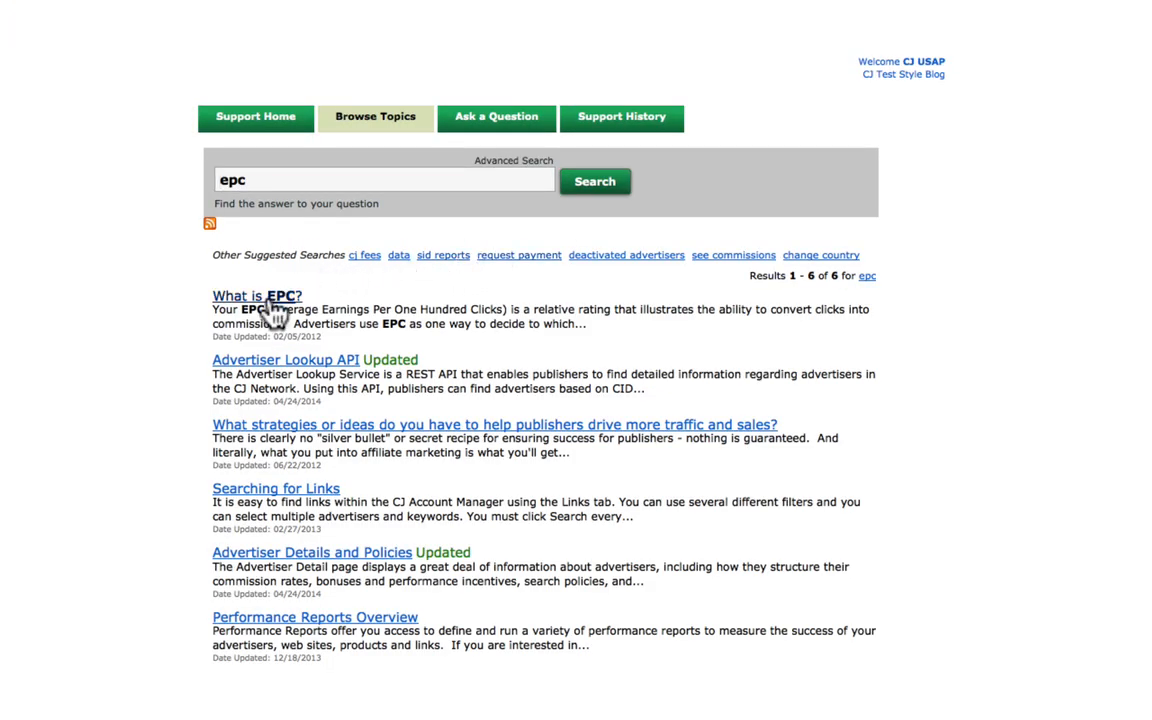
click(225, 40)
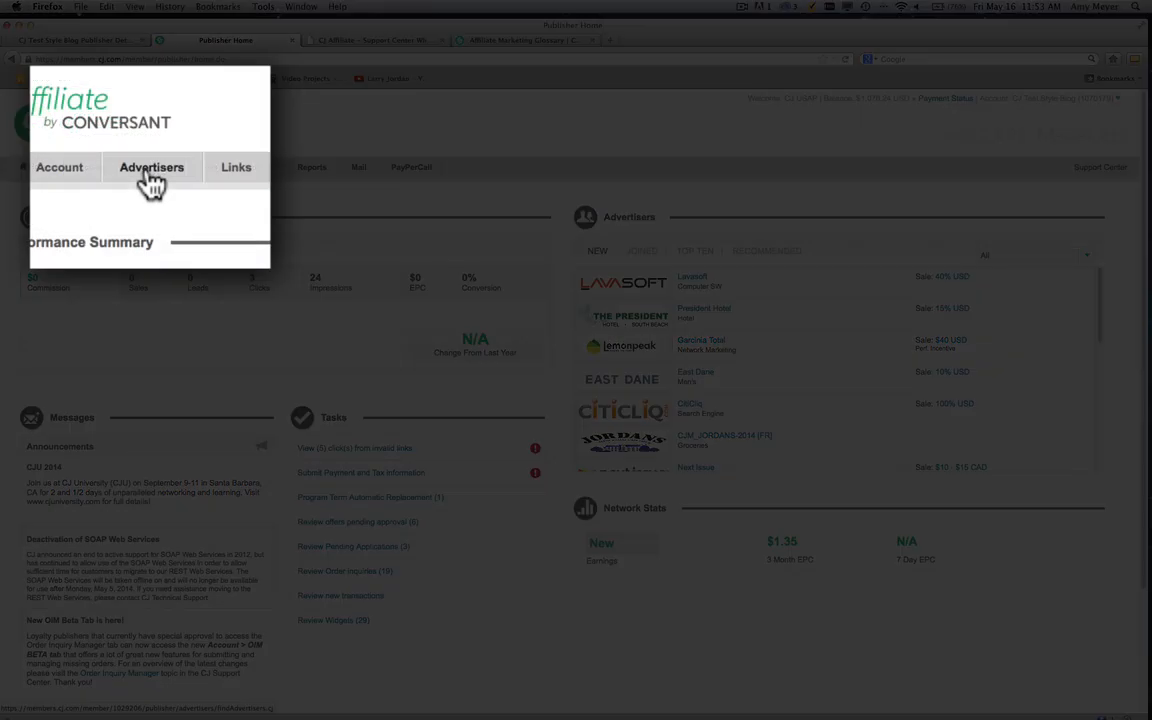
- Go to the Advertisers list from the Publisher Home tab
click(151, 167)
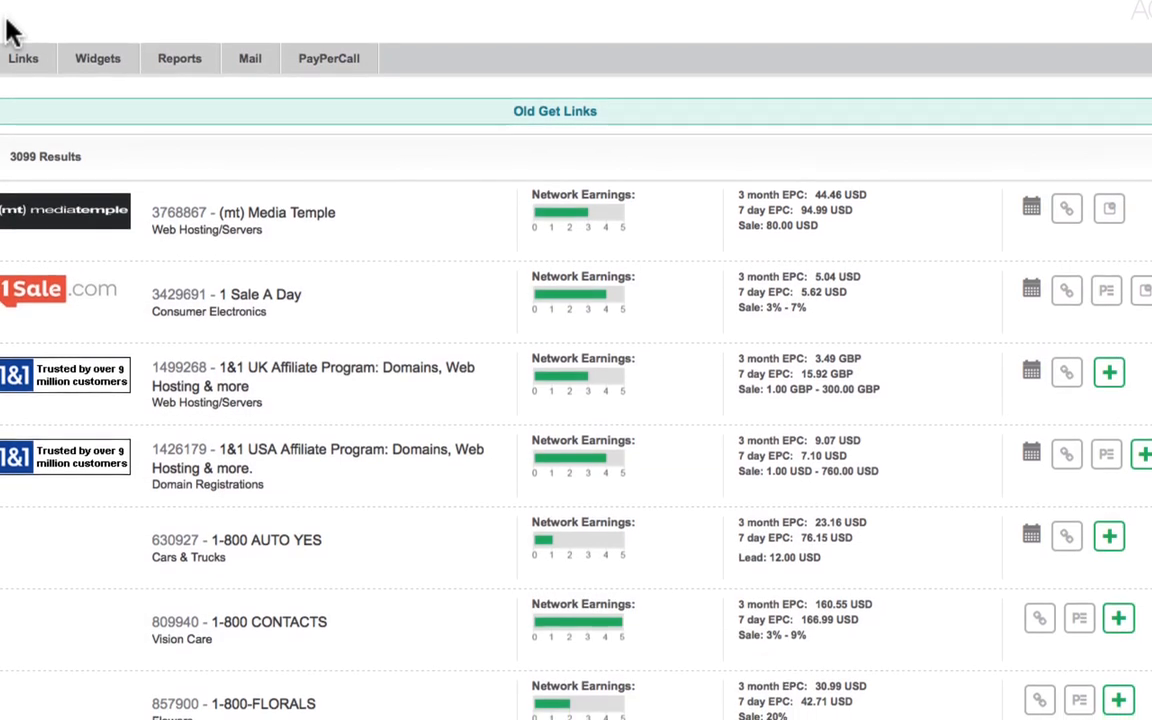
- Scroll the advertiser list to 1-800-GET-LENS and 1-800-GOT-JUNK? with their EPC figures
scroll(down, 3)
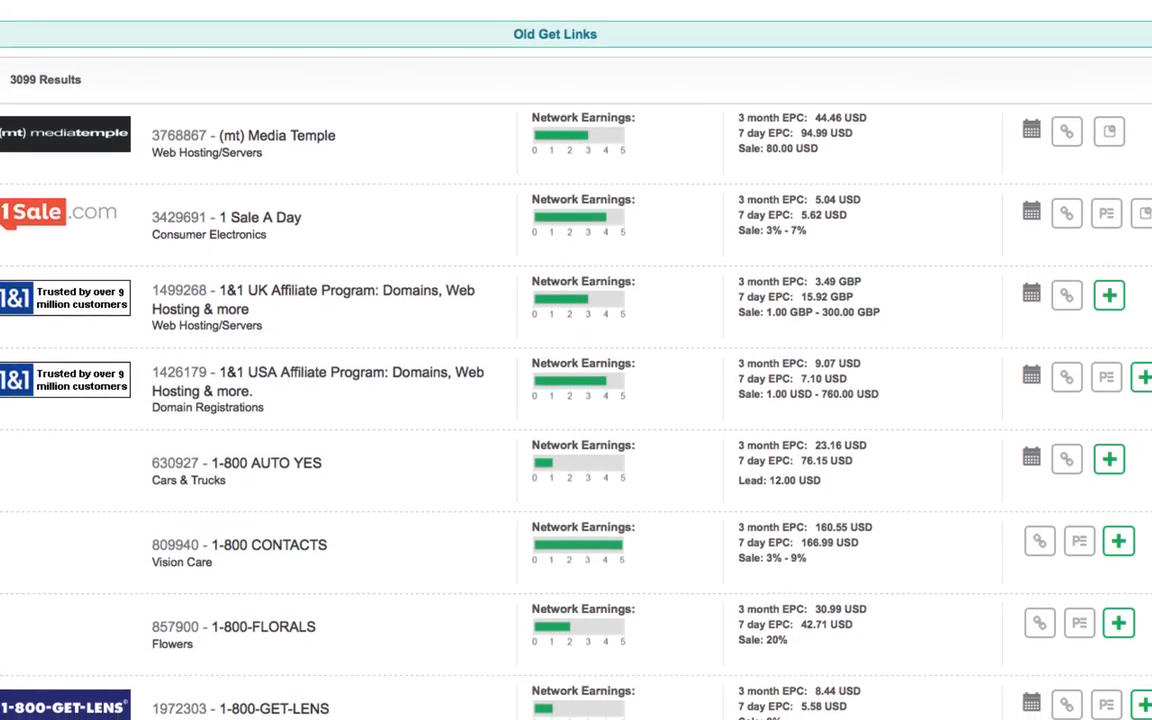
scroll(down, 3)
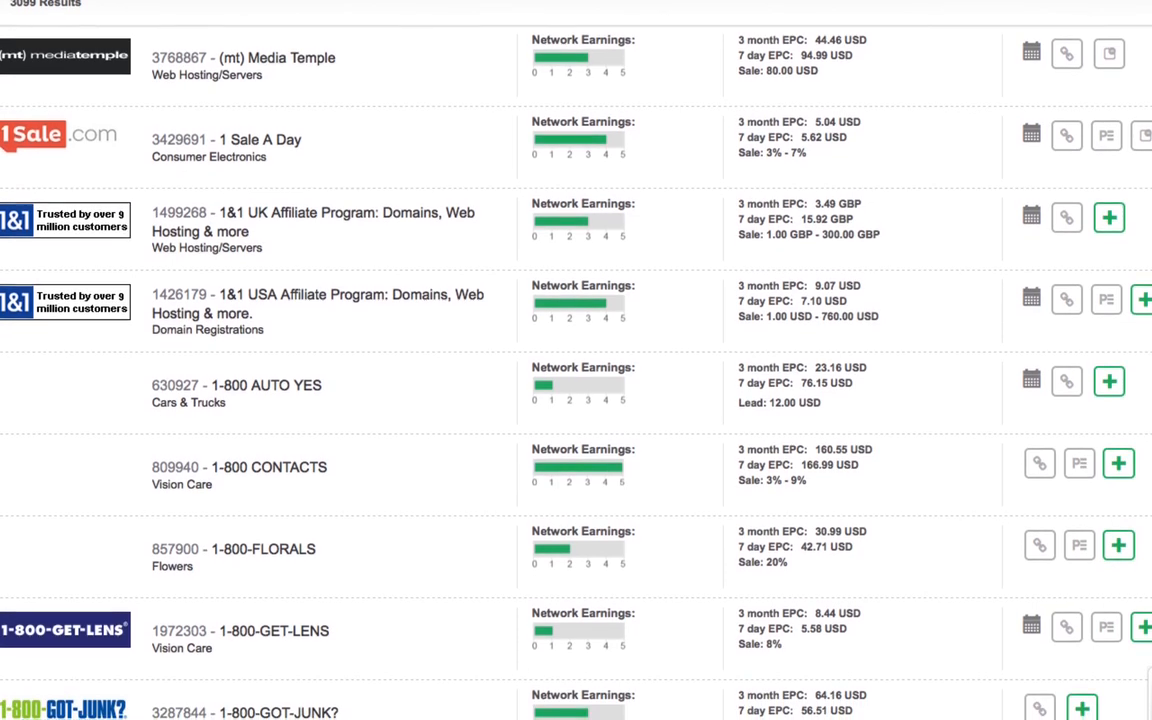